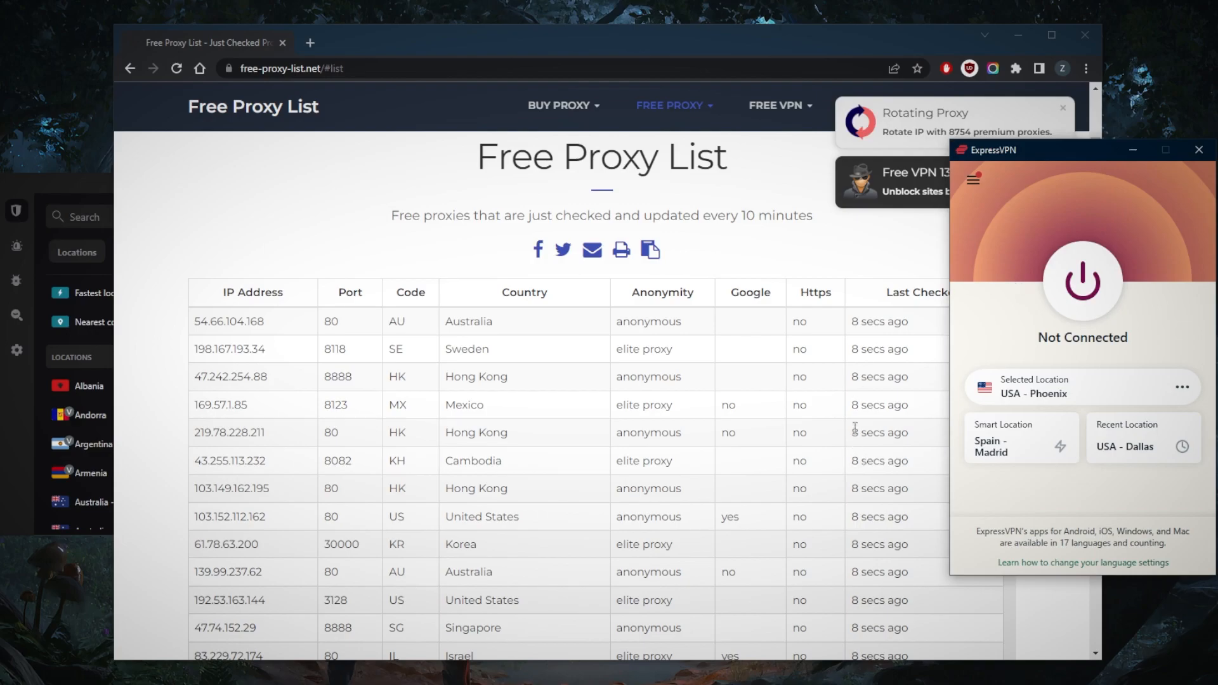
mouse_move(649, 51)
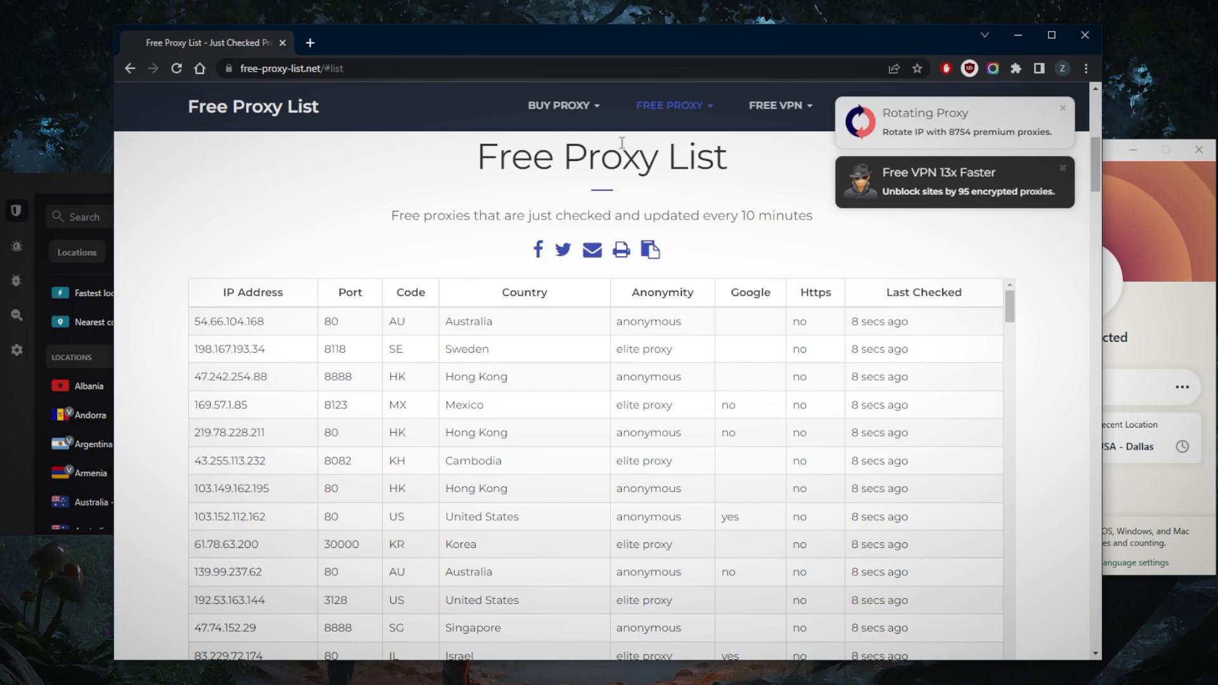
mouse_move(814, 251)
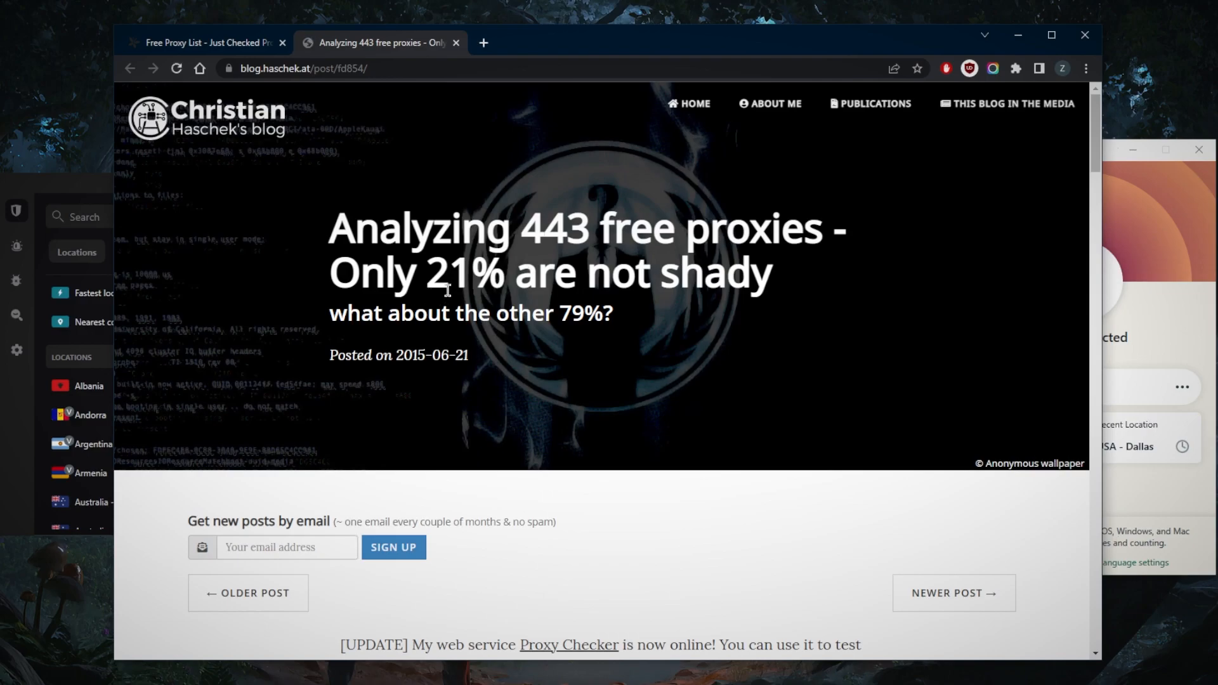
mouse_move(469, 339)
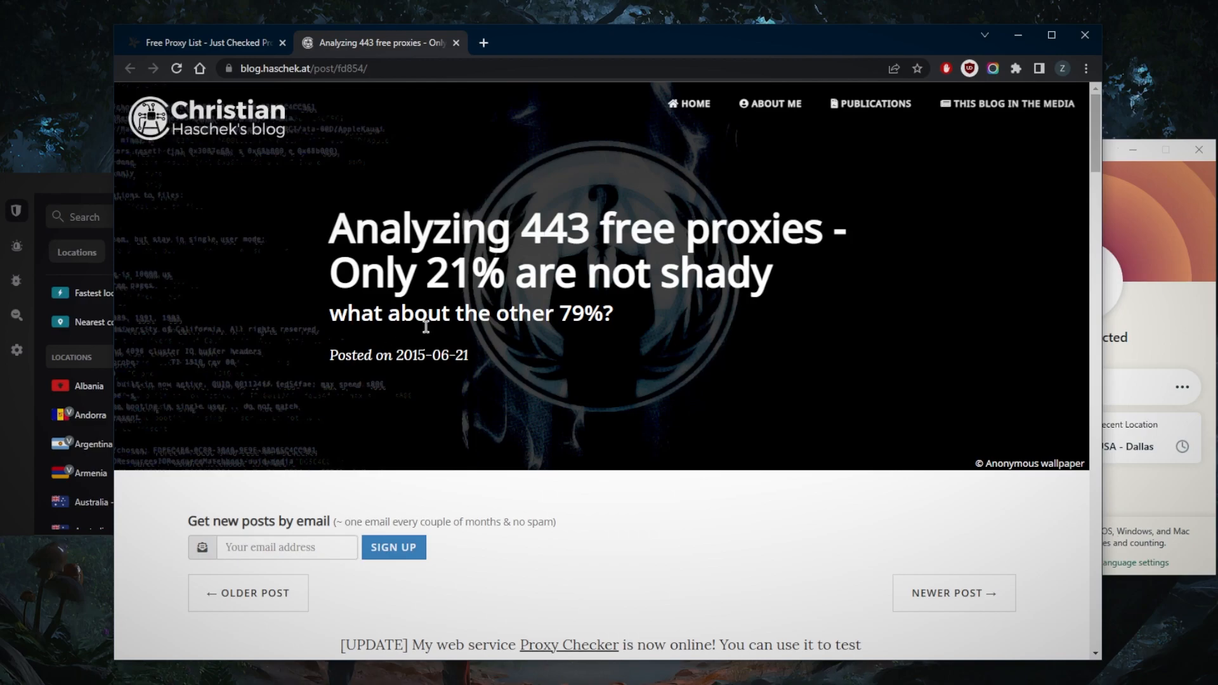
Scroll the blog post past the PHP code to the 'Let's test 443 free proxies' heading, then leave Chrome
scroll("down", 3)
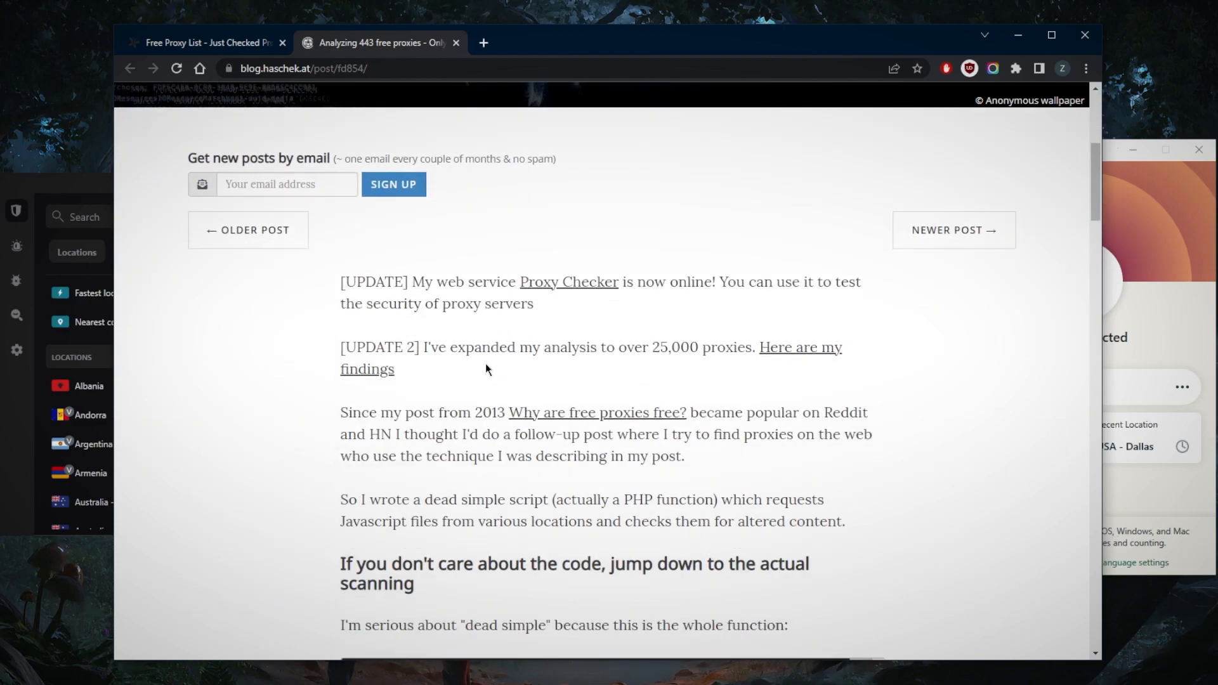
scroll("down", 3)
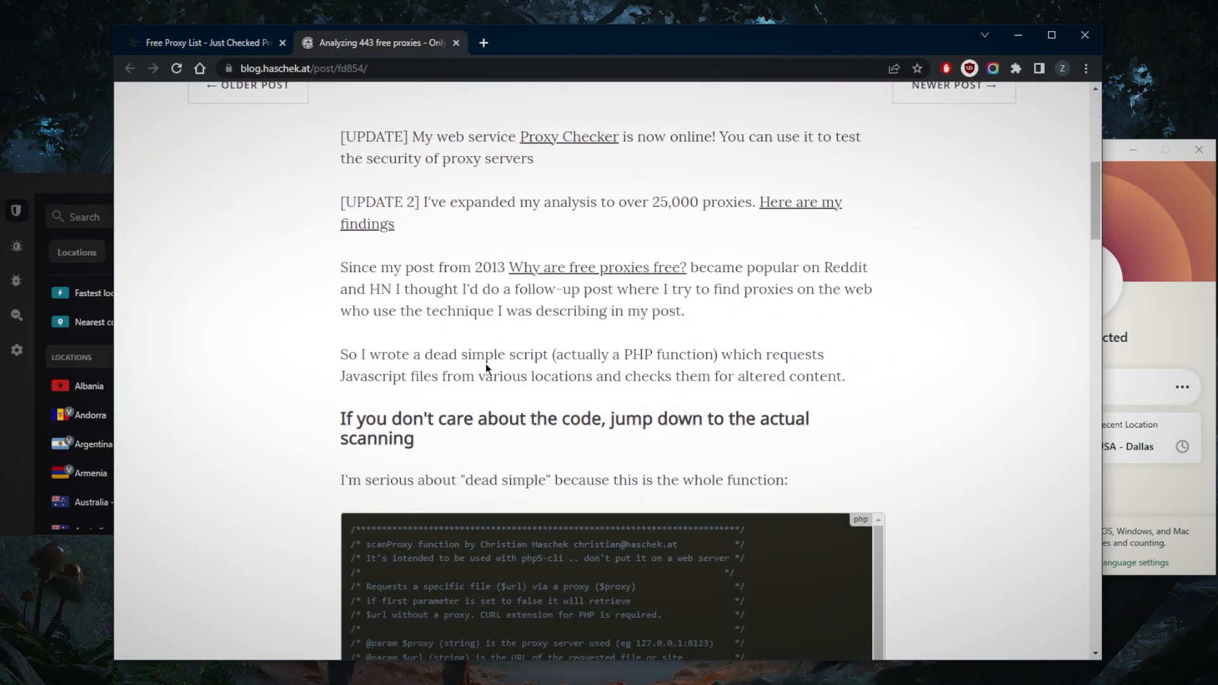
scroll("down", 3)
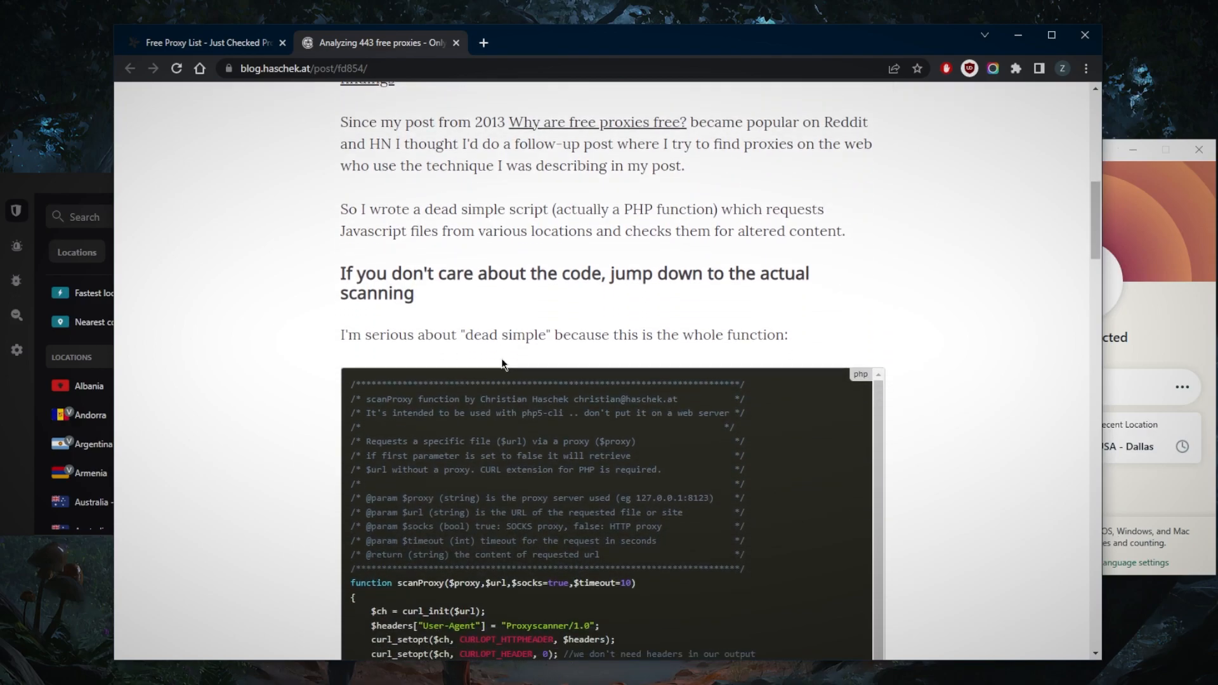
scroll("down", 3)
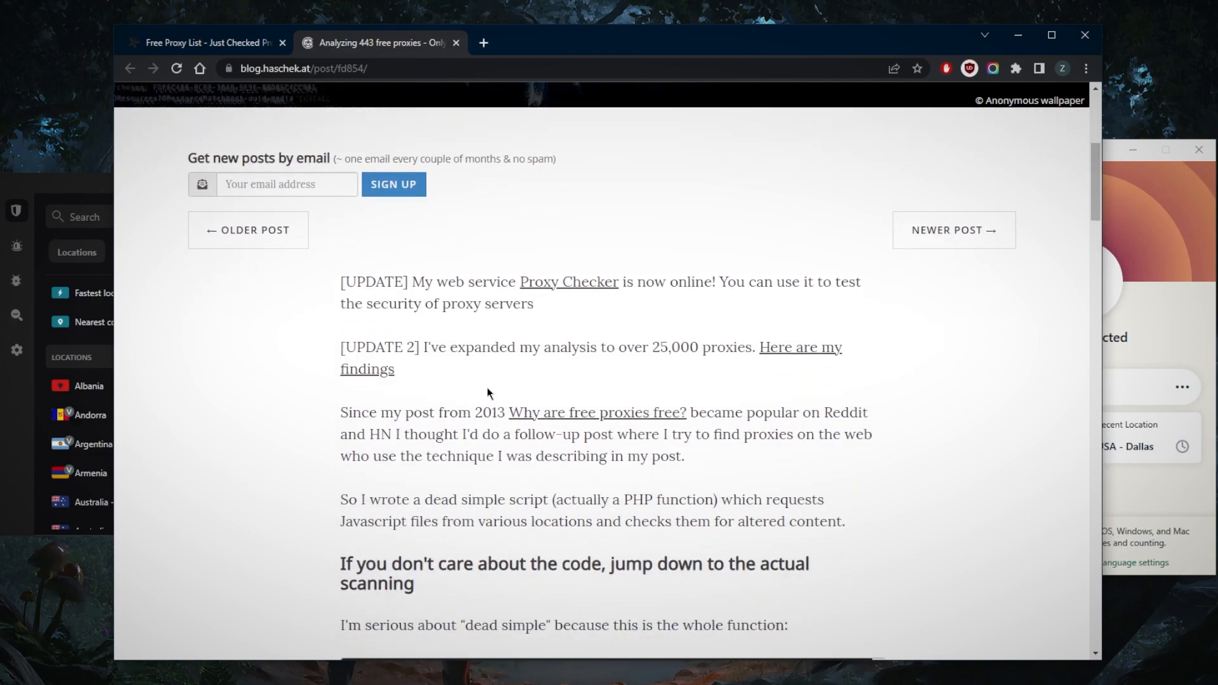
scroll("down", 3)
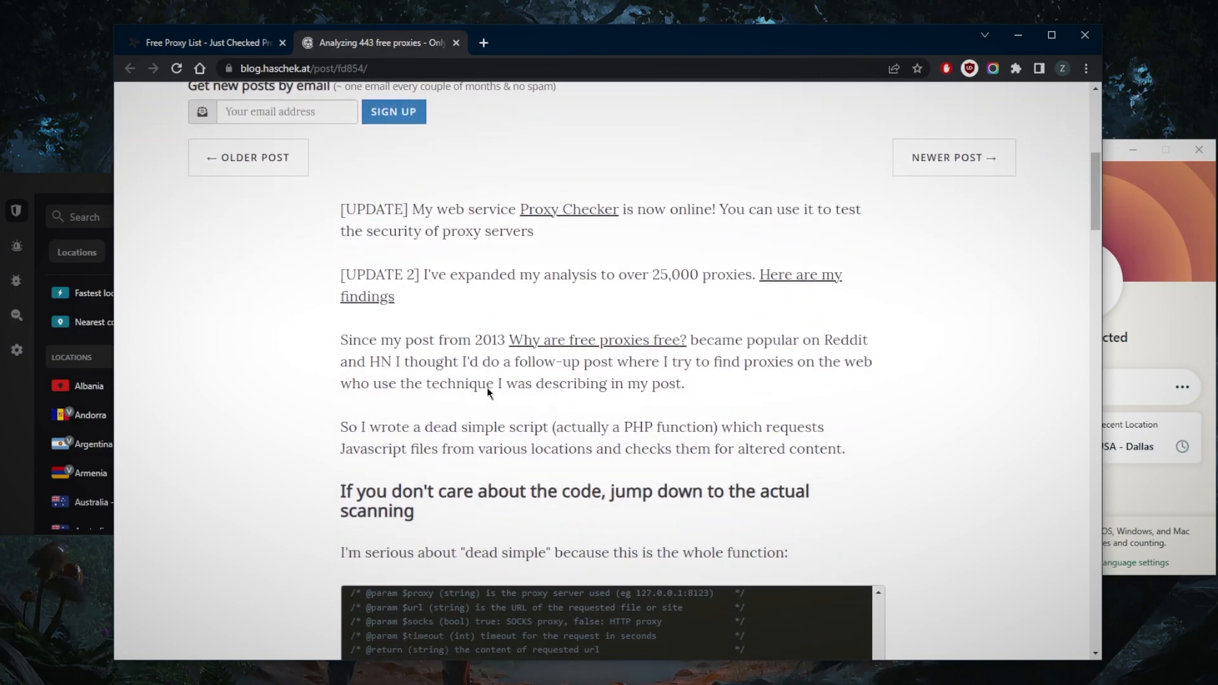
scroll("down", 3)
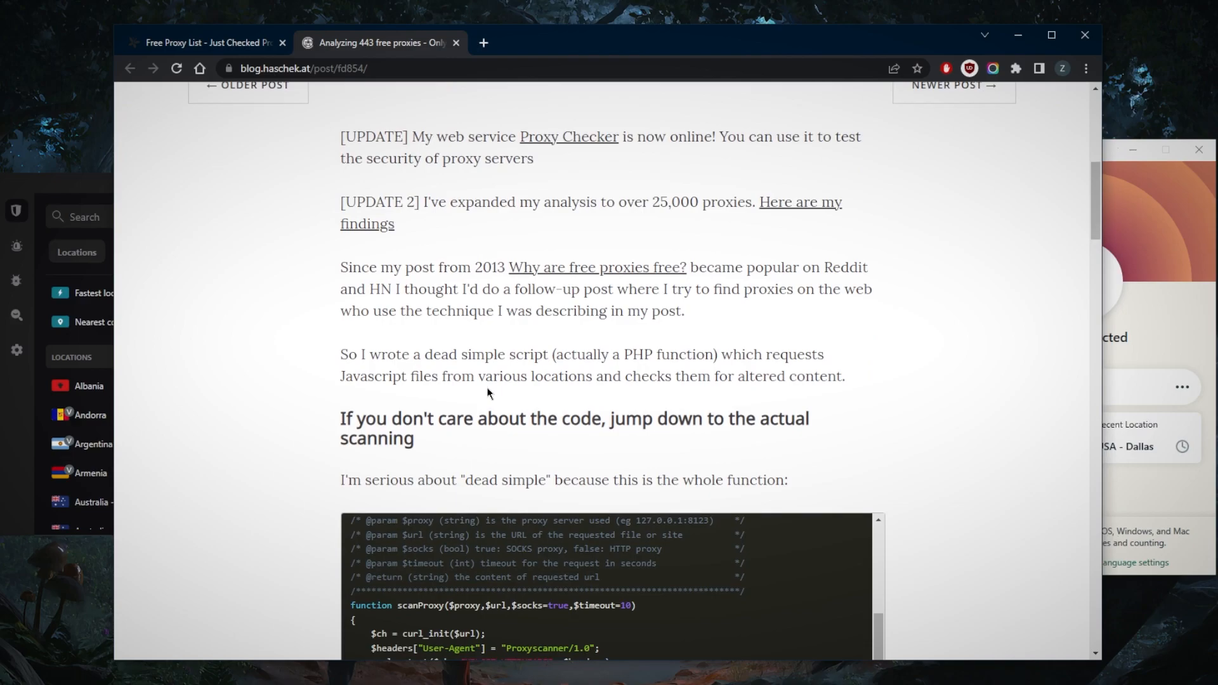
scroll("down", 3)
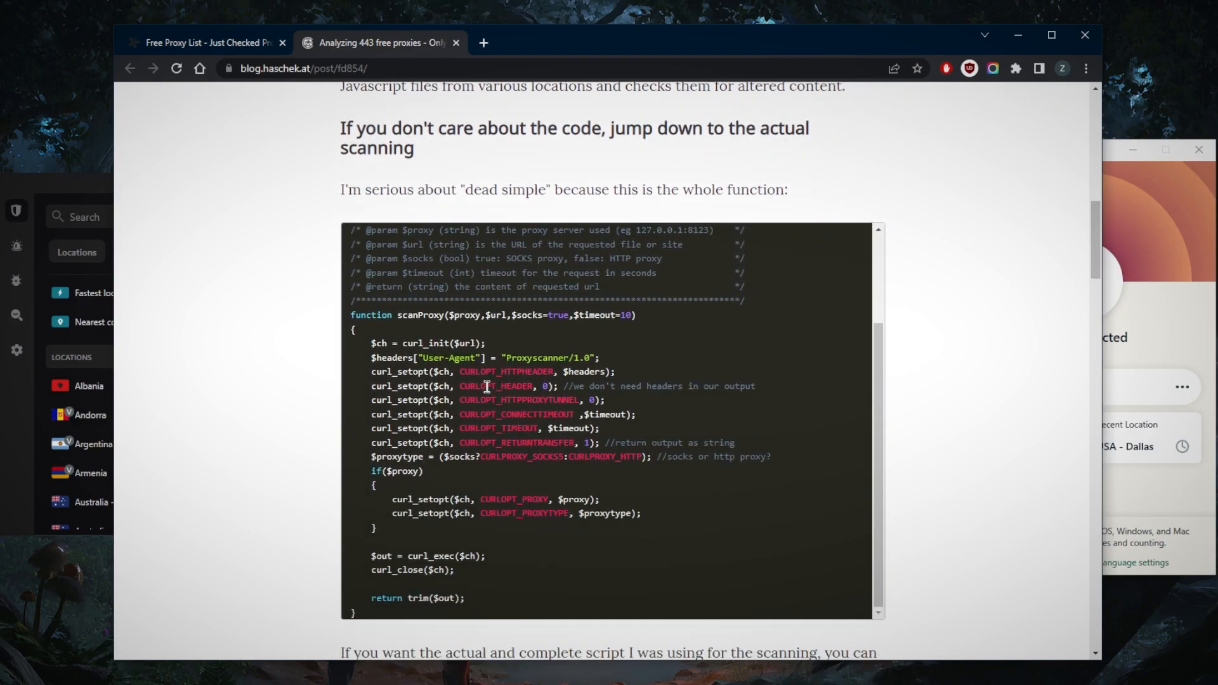
scroll("down", 3)
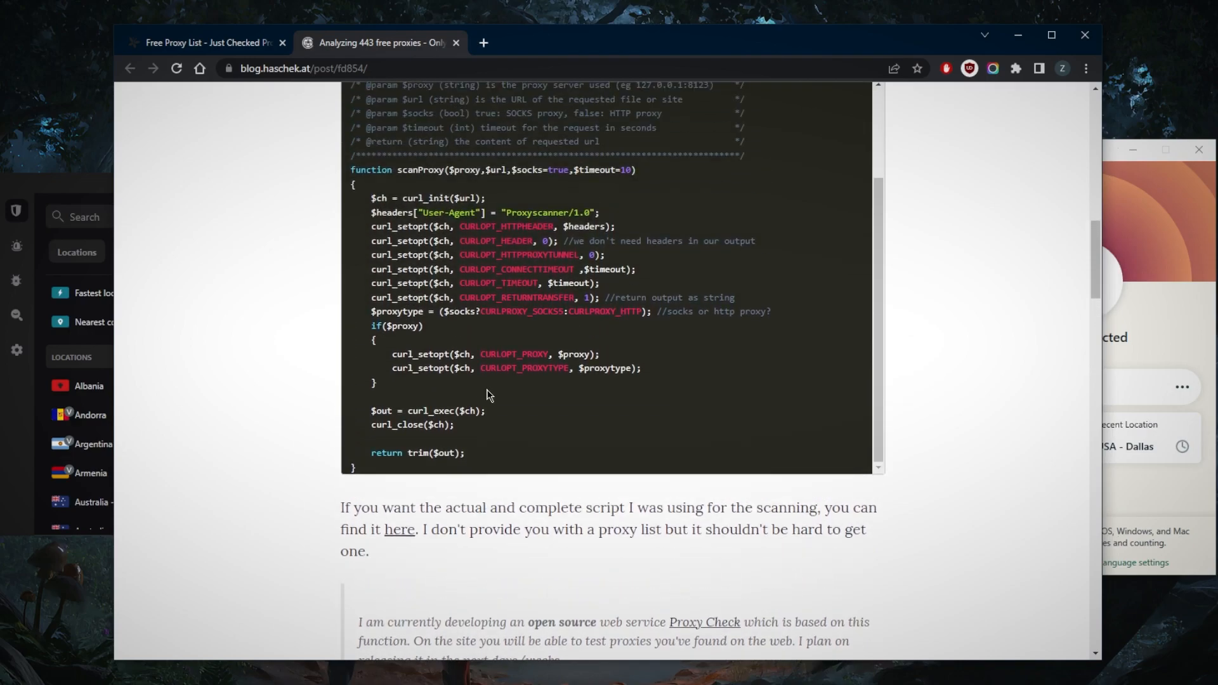
scroll("down", 3)
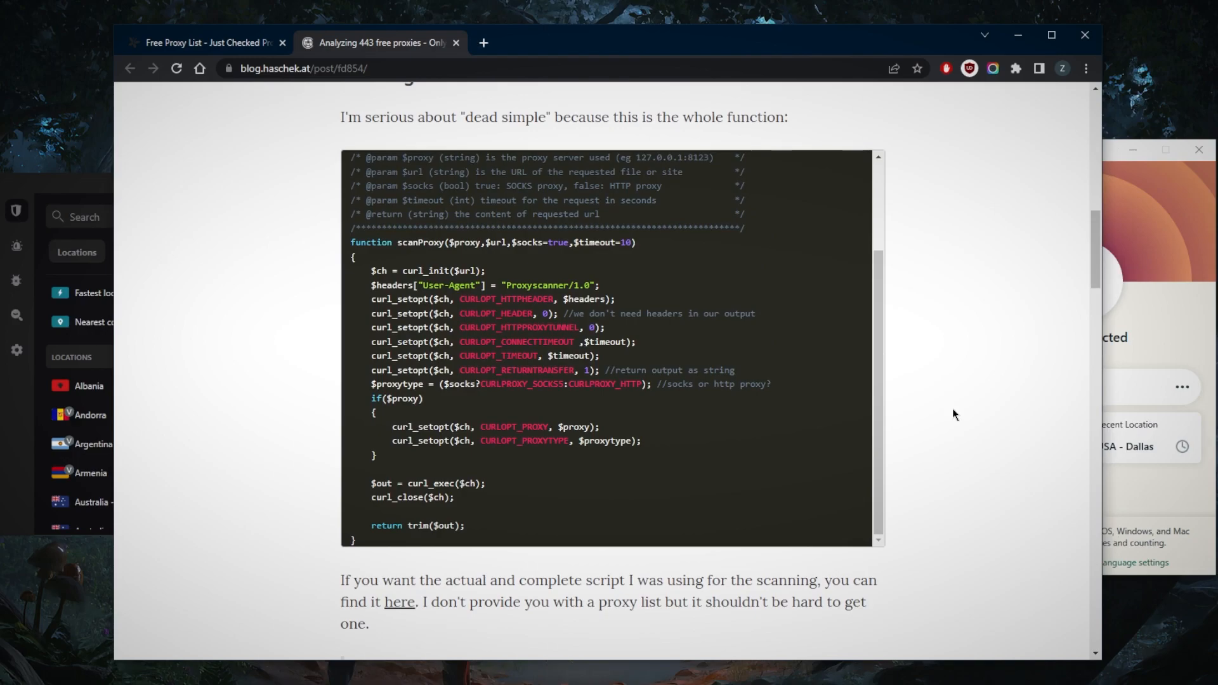
scroll("down", 3)
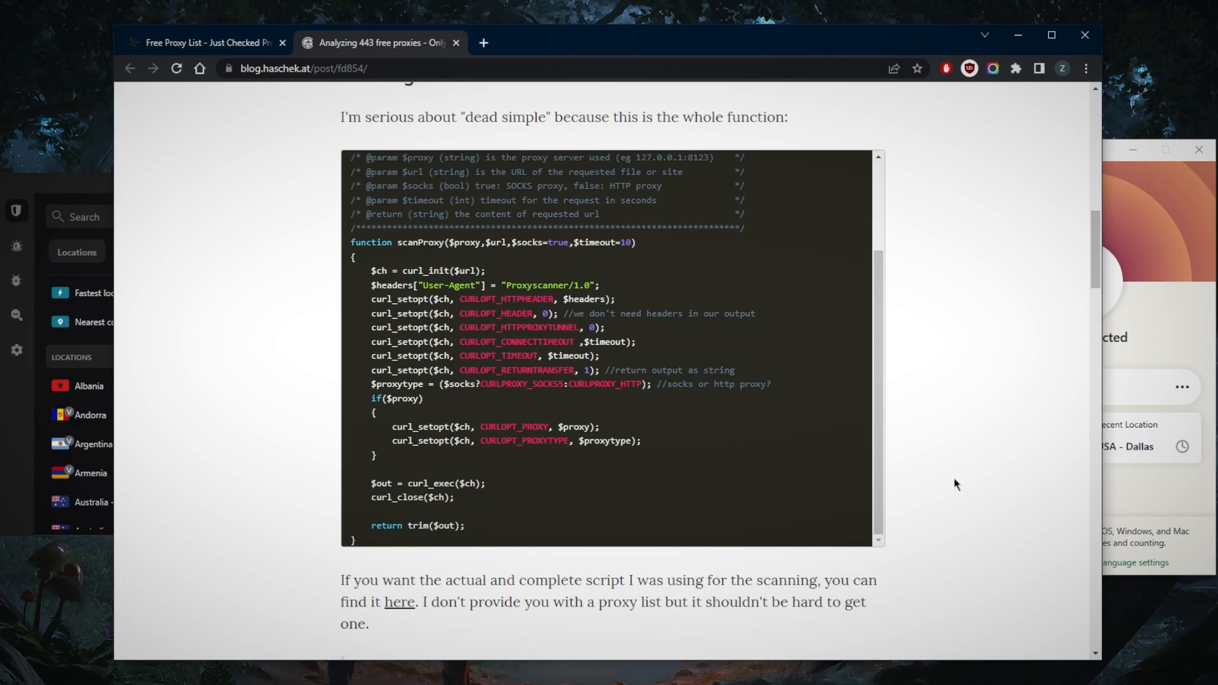
mouse_move(928, 408)
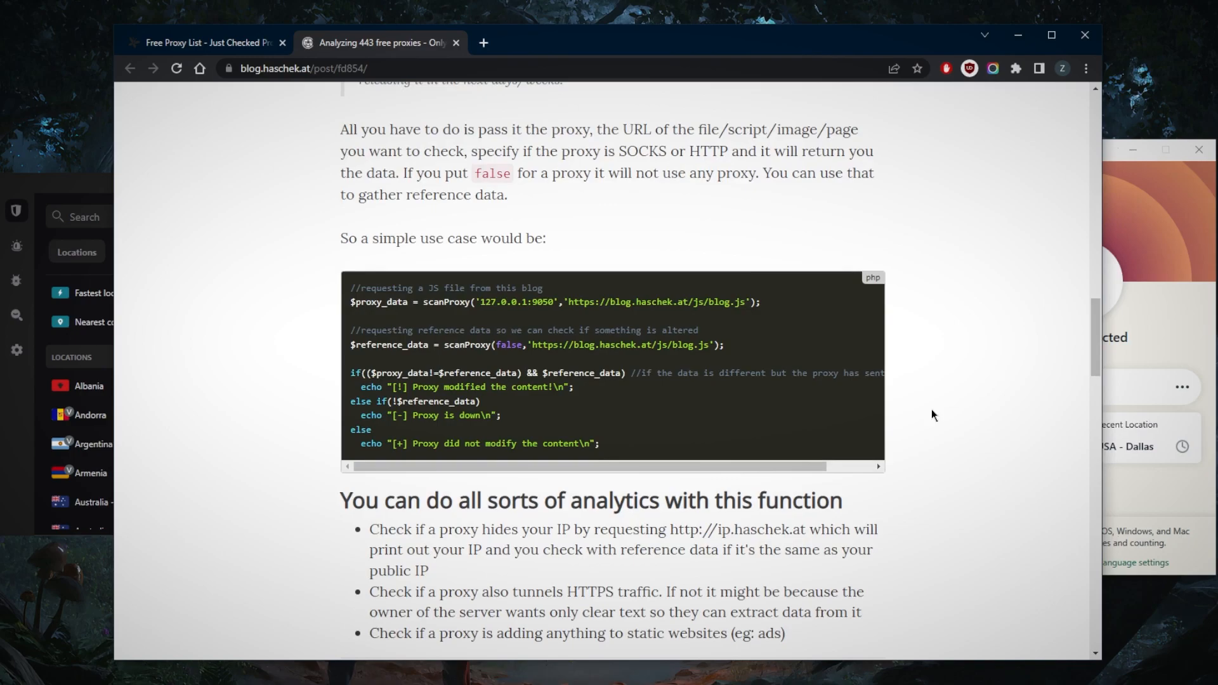
scroll("down", 3)
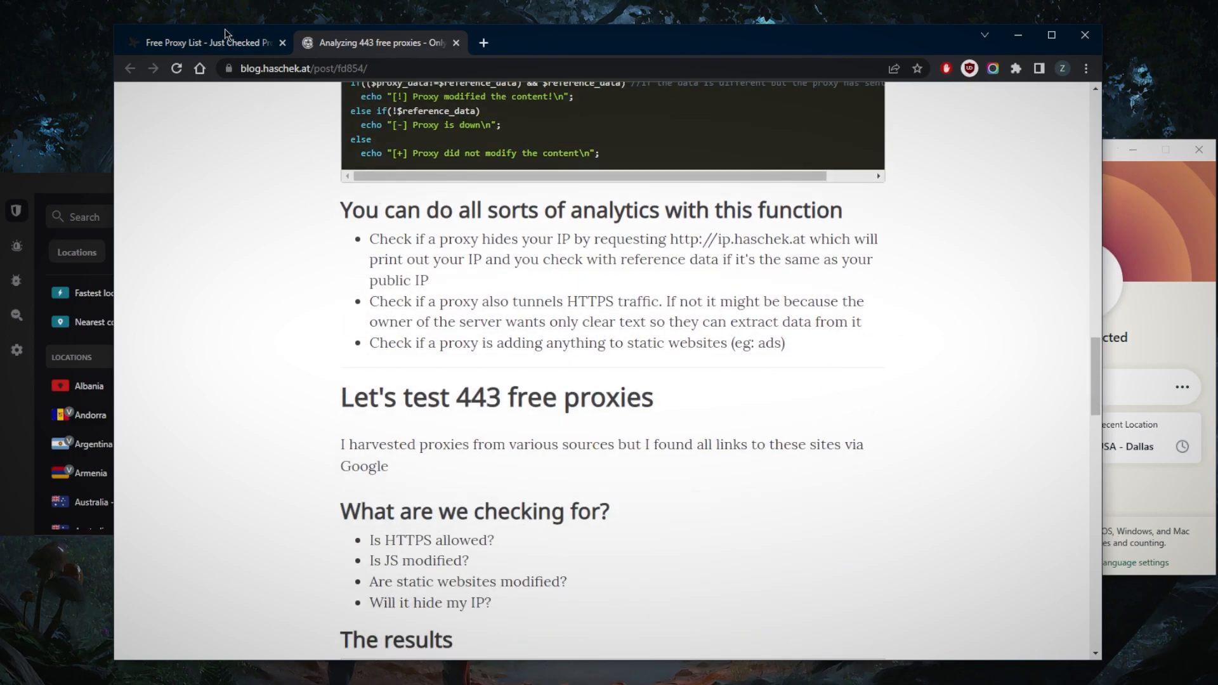
left_click(205, 43)
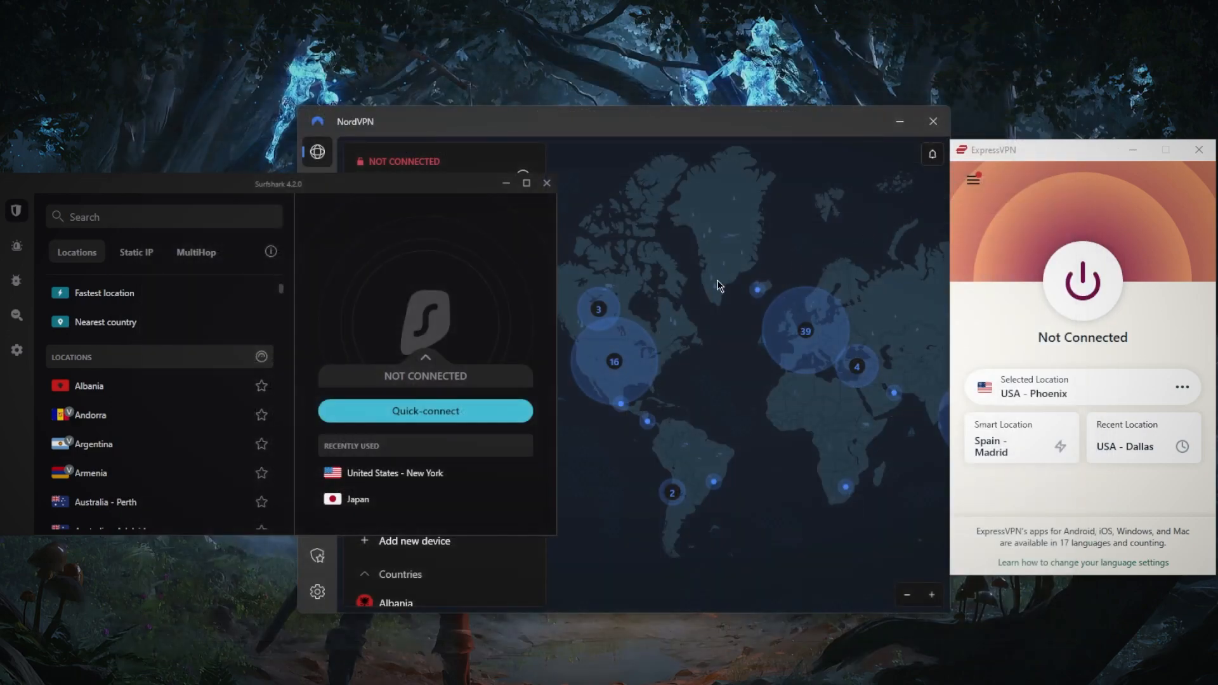
mouse_move(627, 283)
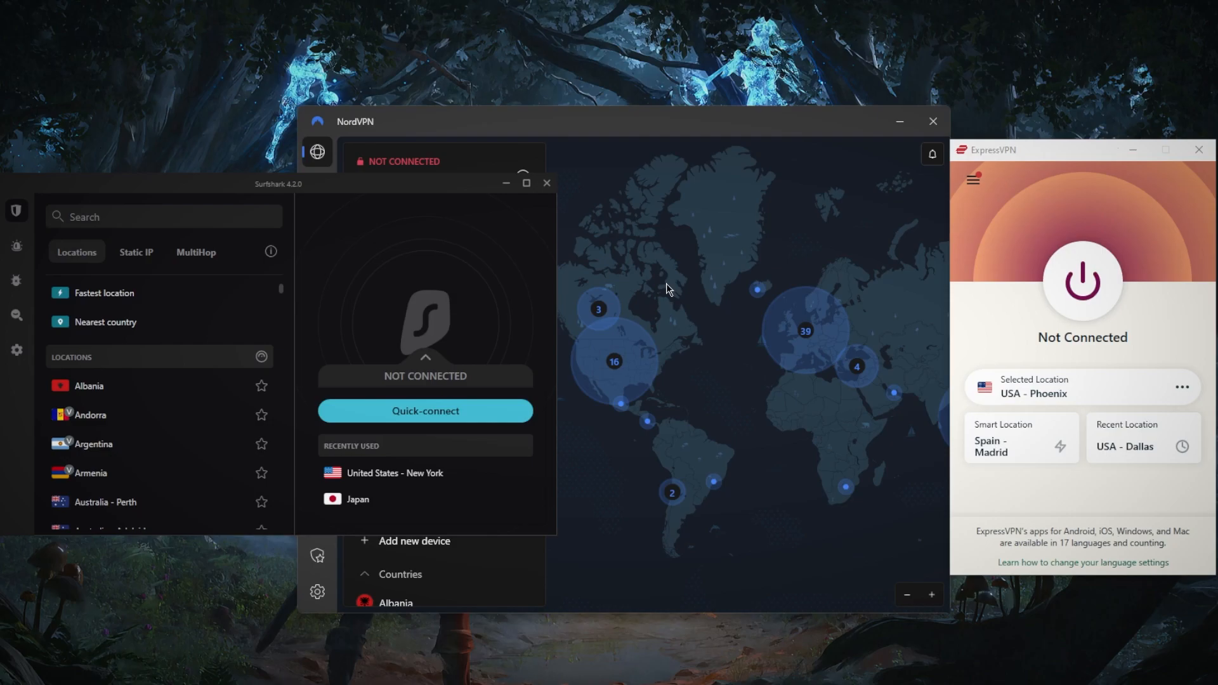
mouse_move(697, 303)
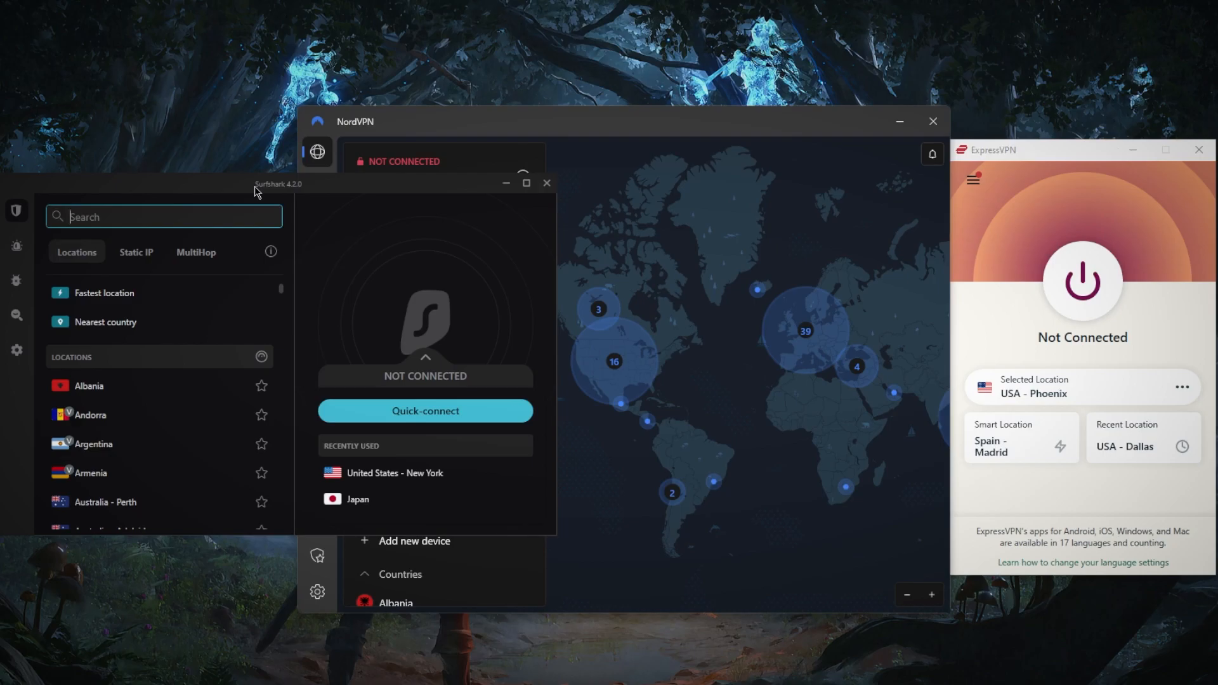
mouse_move(688, 233)
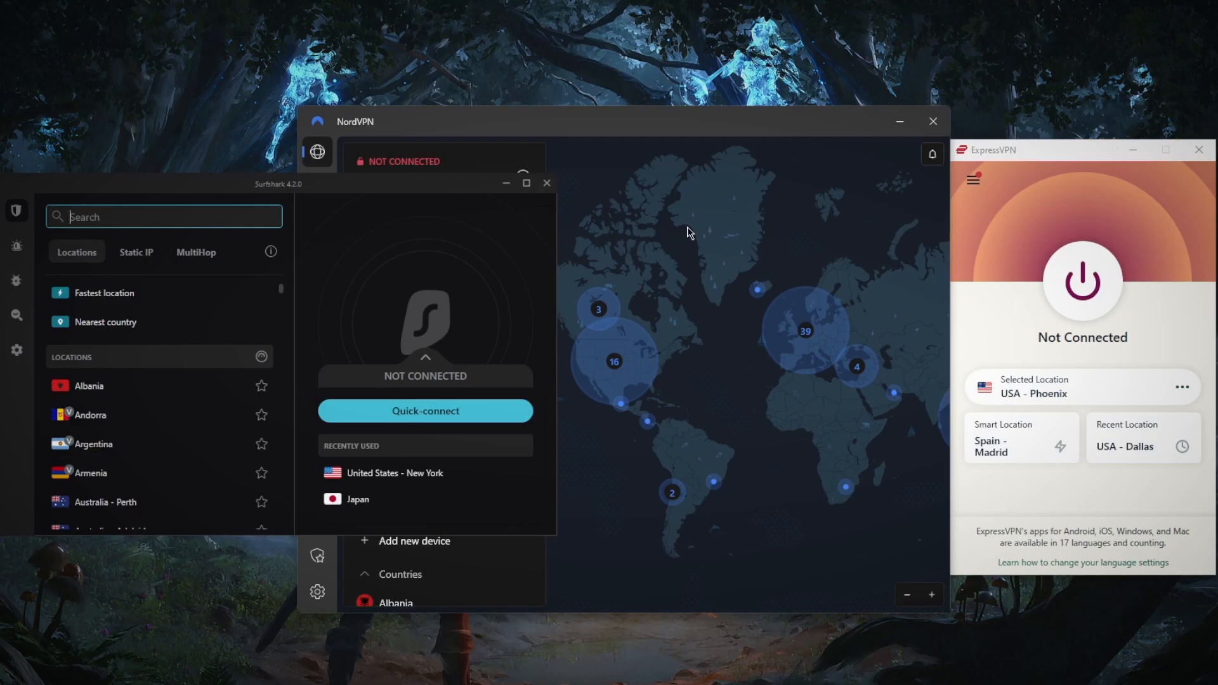
mouse_move(795, 283)
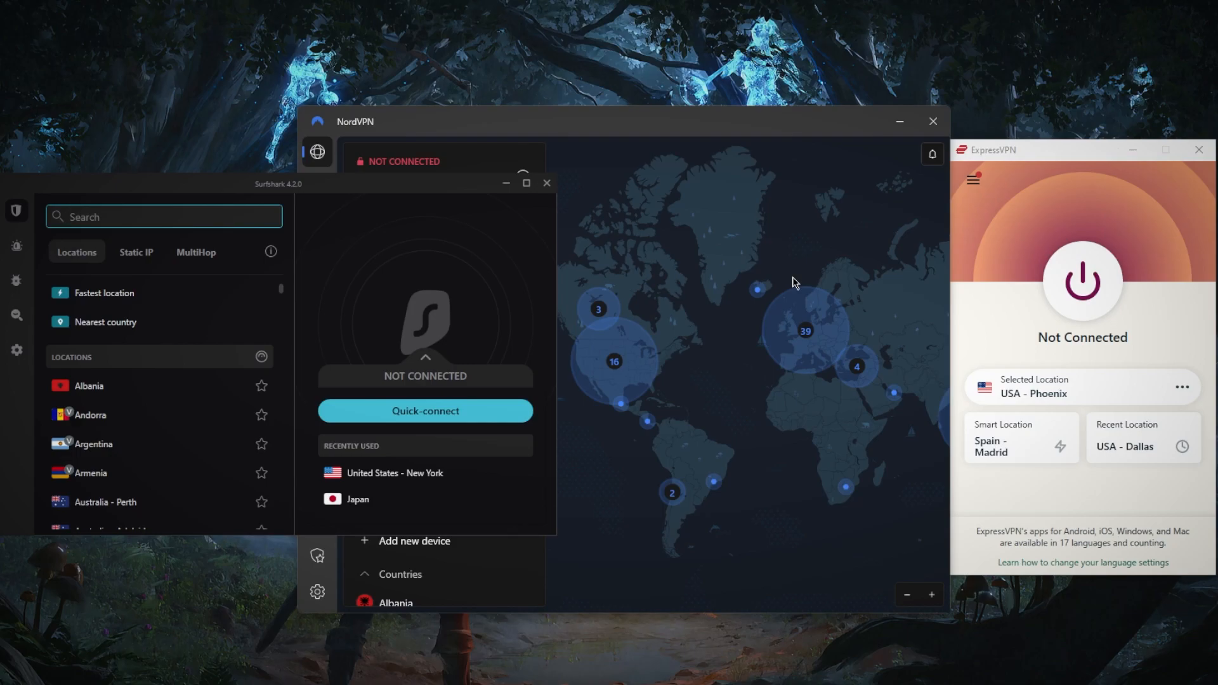
mouse_move(703, 294)
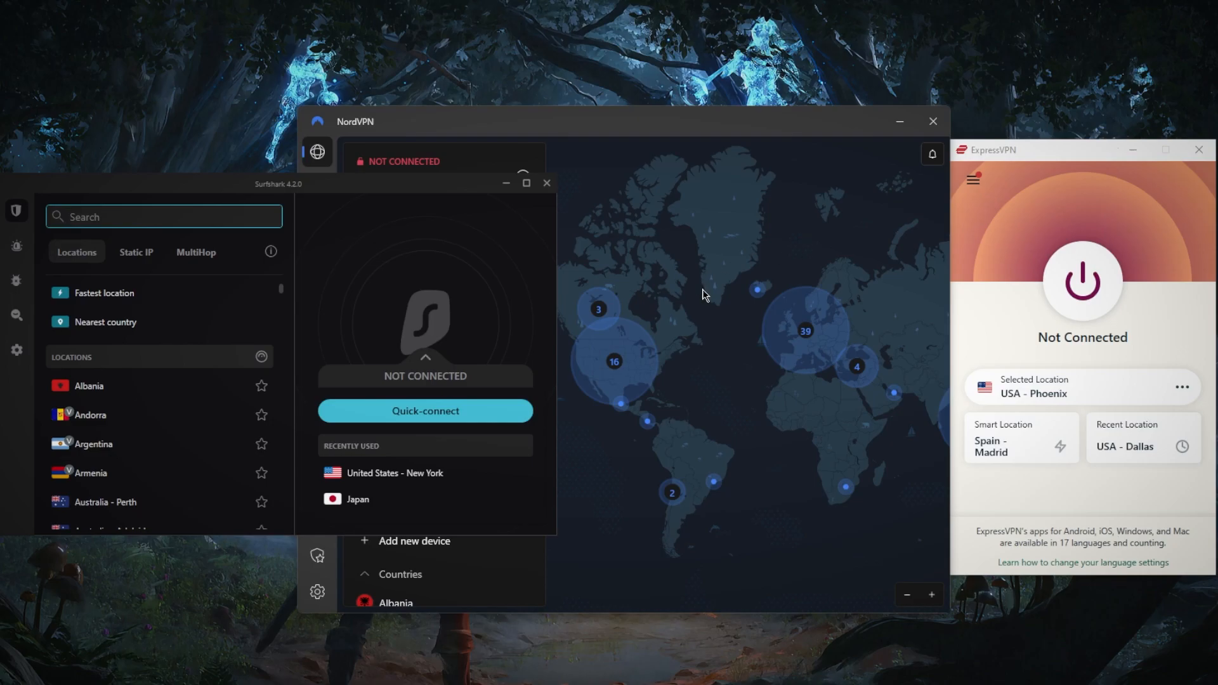
mouse_move(699, 292)
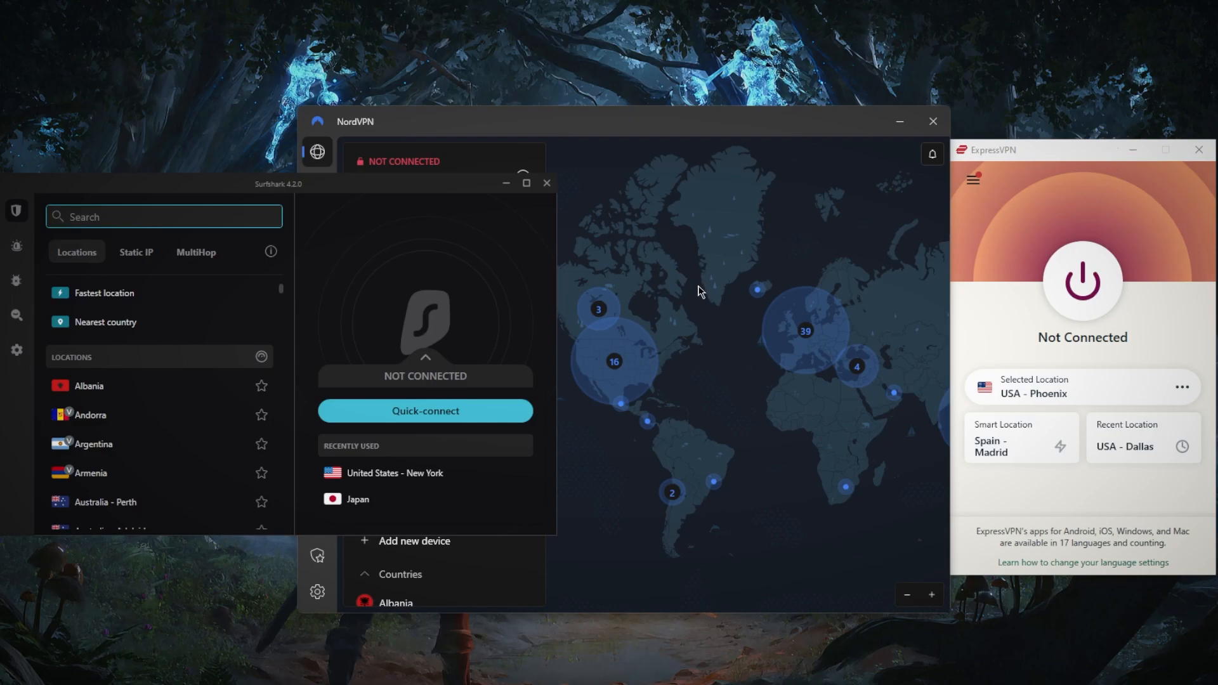
mouse_move(702, 297)
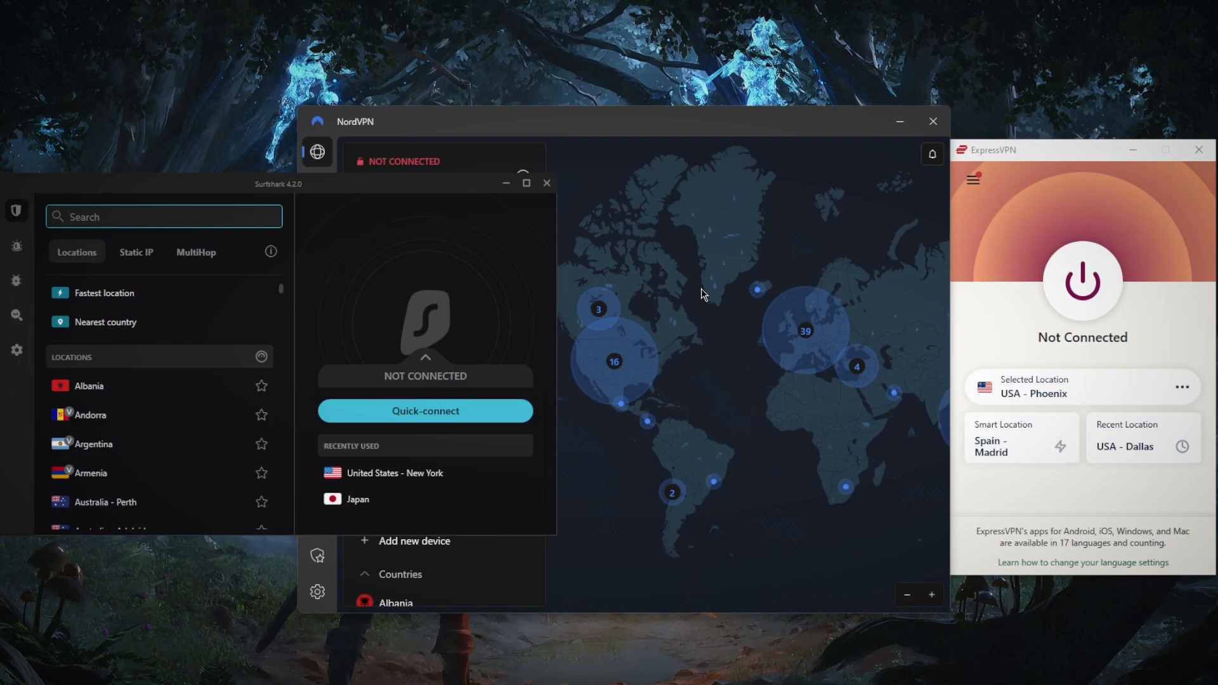
Bring the NordVPN window in front of the Surfshark window
left_click(163, 216)
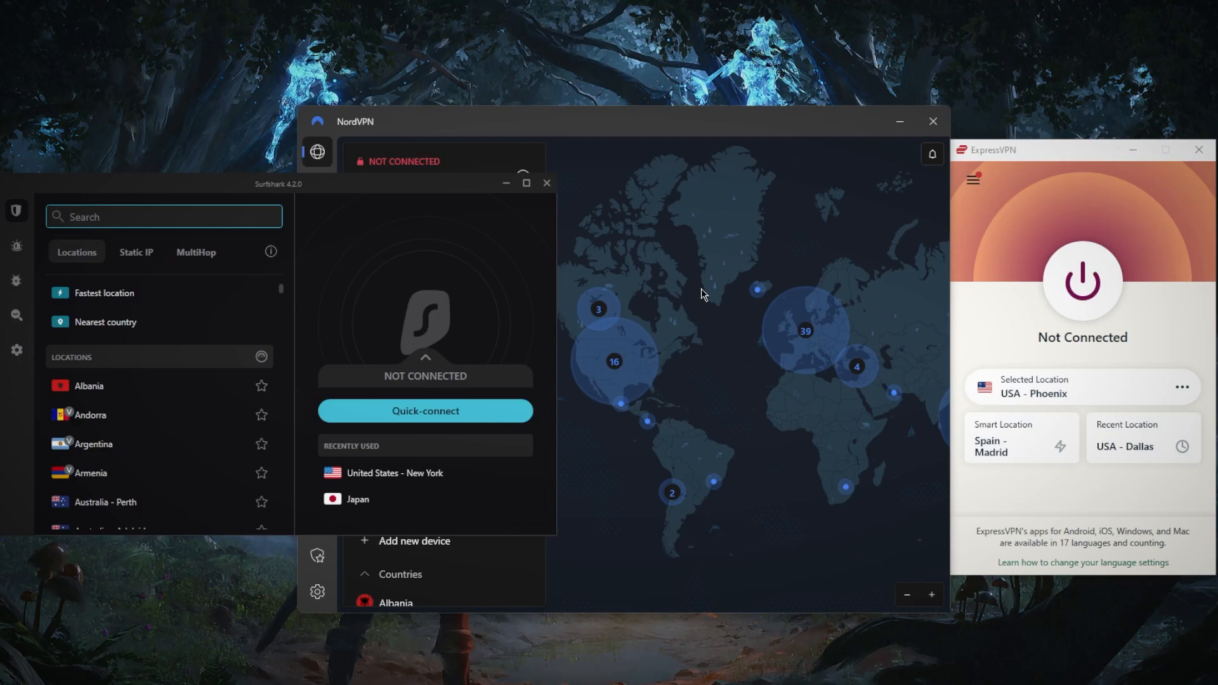
mouse_move(681, 335)
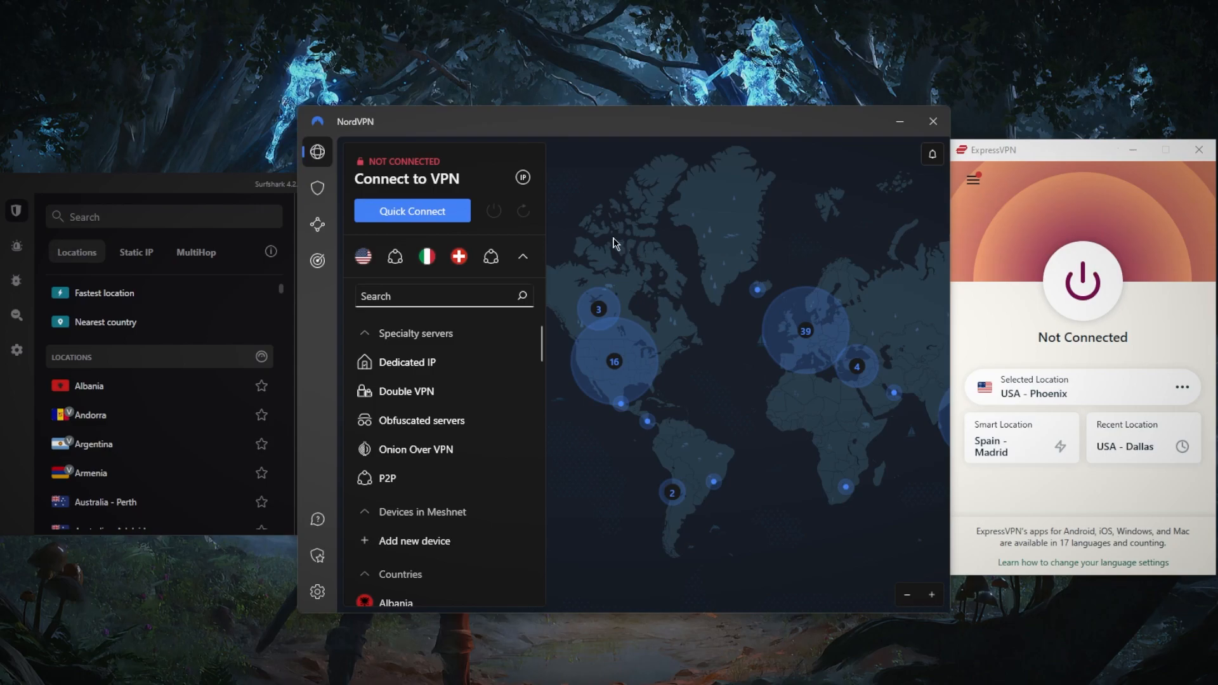
left_click(317, 187)
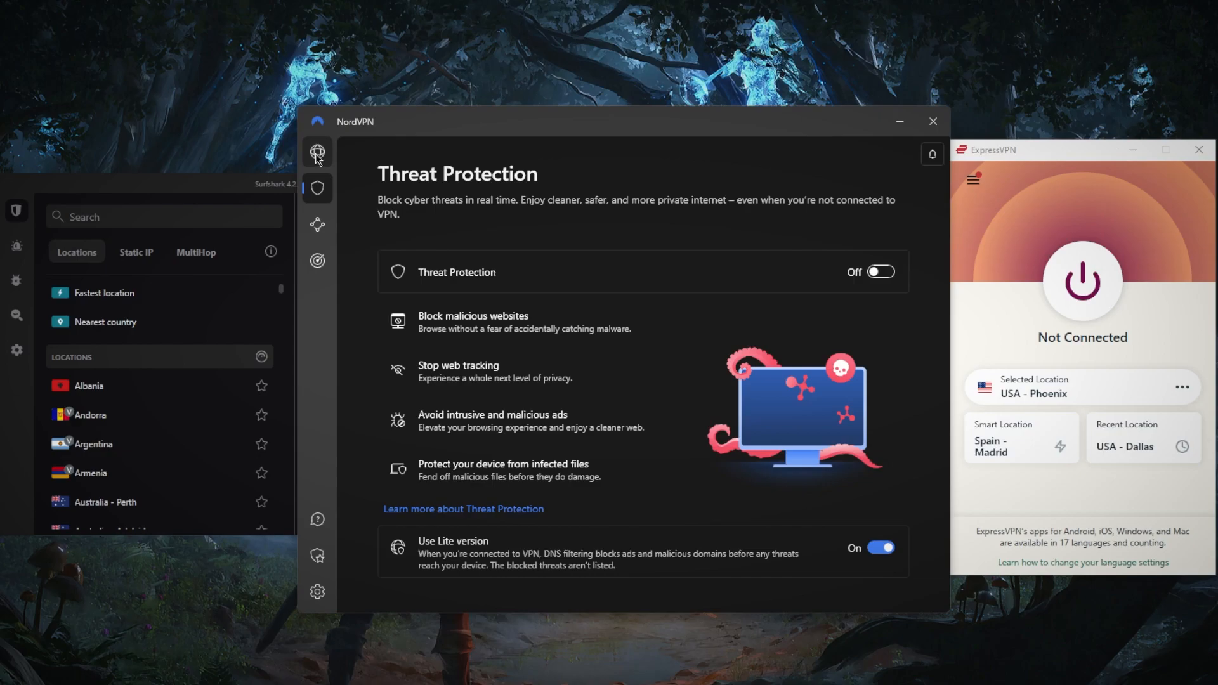
left_click(317, 260)
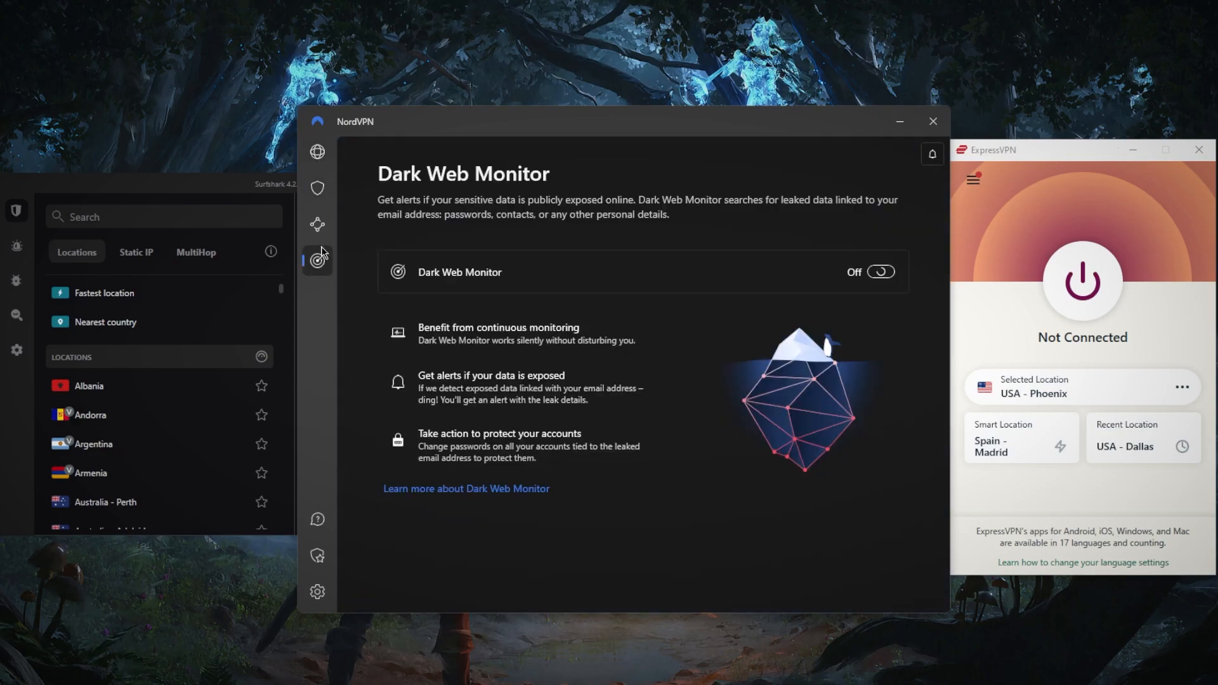
left_click(317, 151)
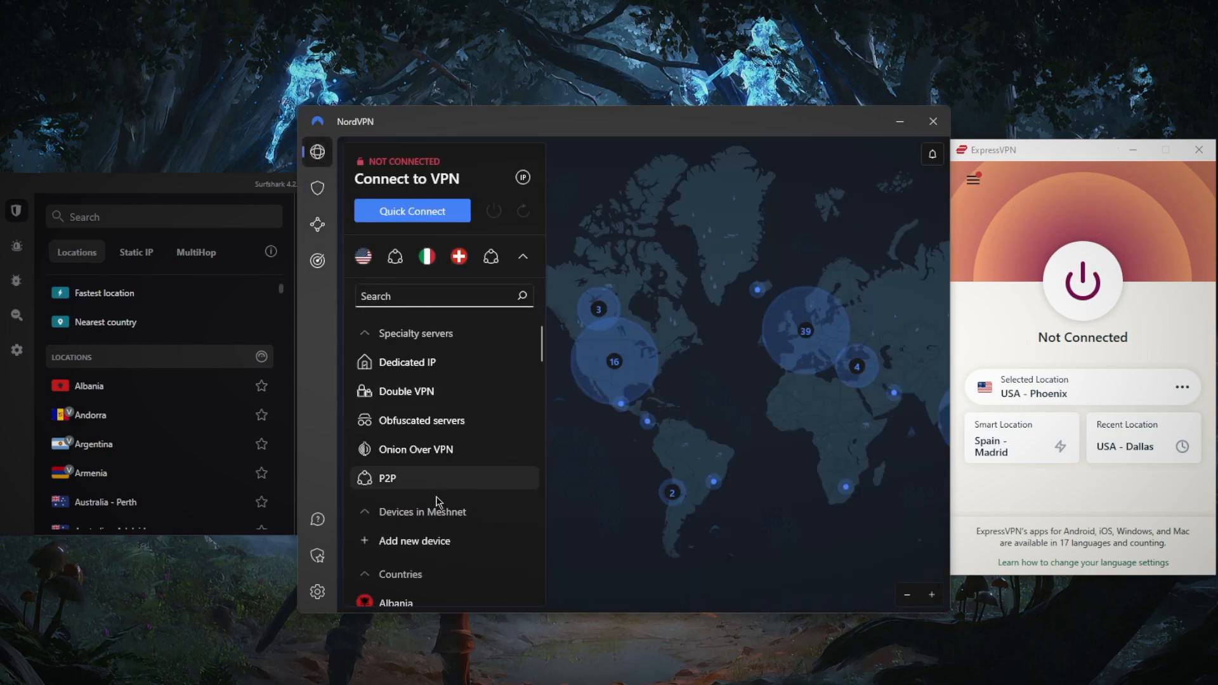
mouse_move(443, 450)
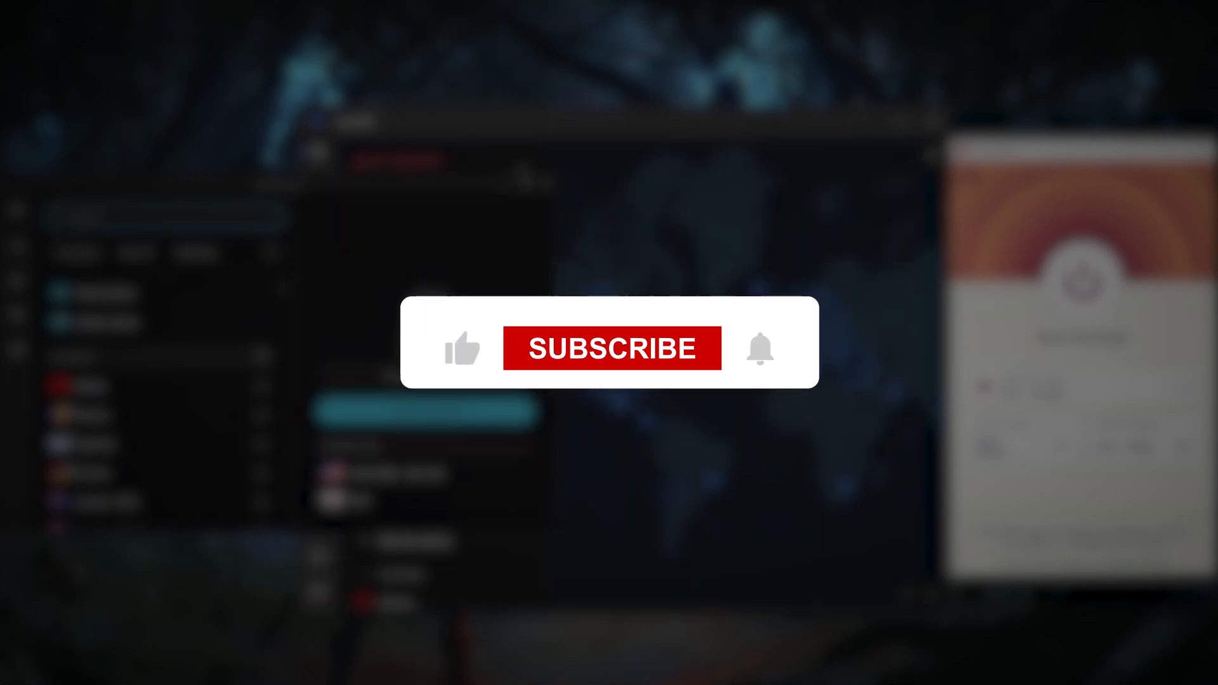
left_click(610, 348)
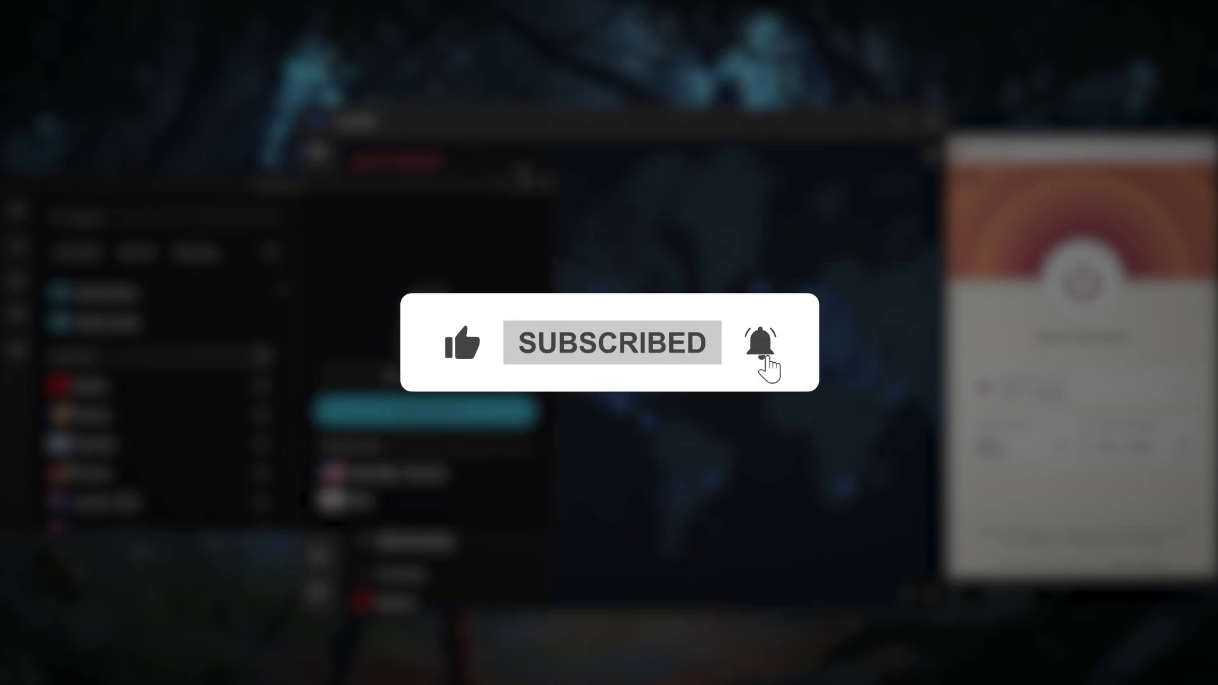